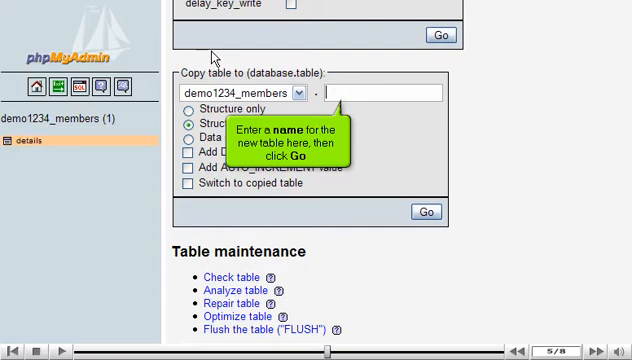
mouse_move(322, 92)
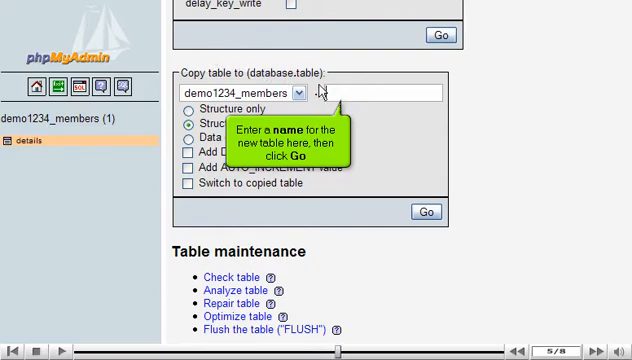
Copy the details table to a new table 'information' with structure and data, then run it
text(informati)
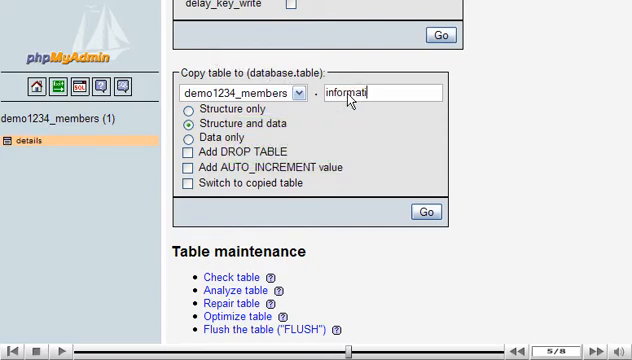
click(426, 212)
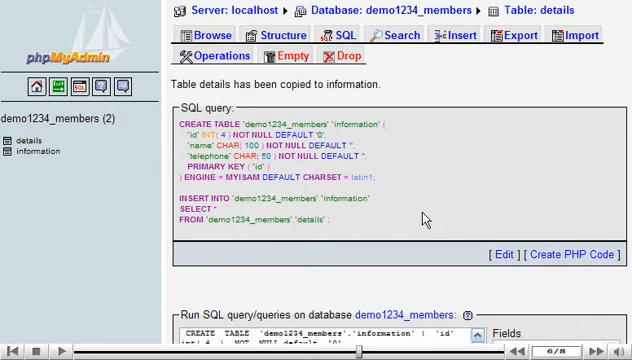